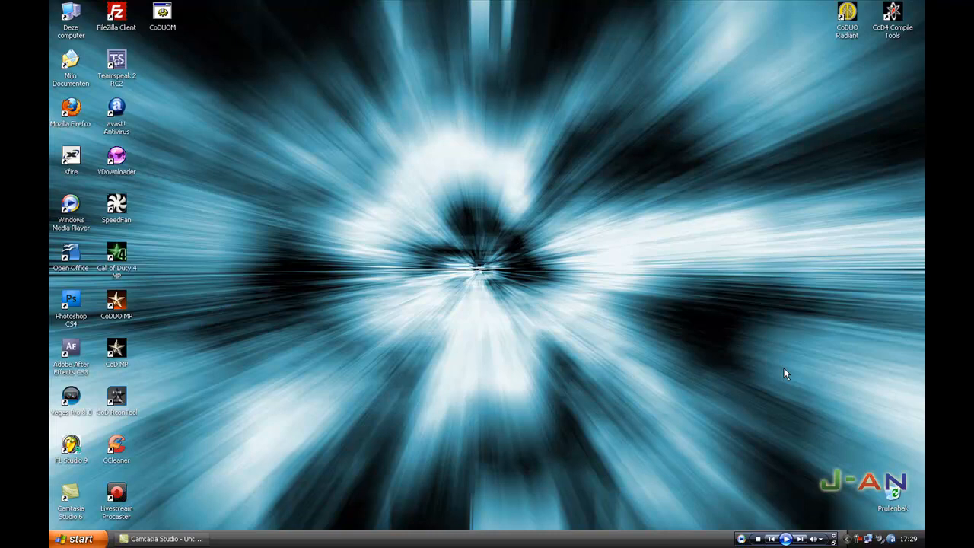
mouse_move(692, 204)
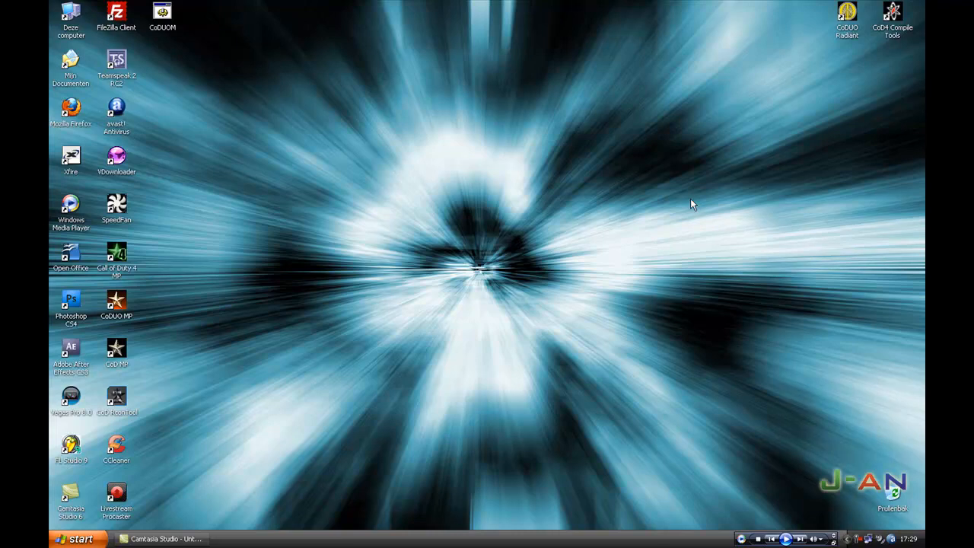
mouse_move(736, 163)
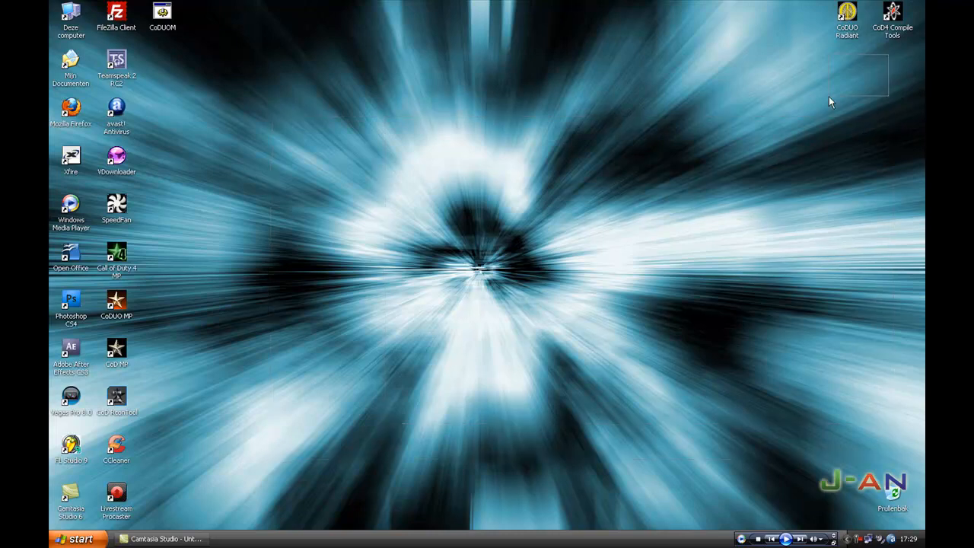
mouse_move(766, 92)
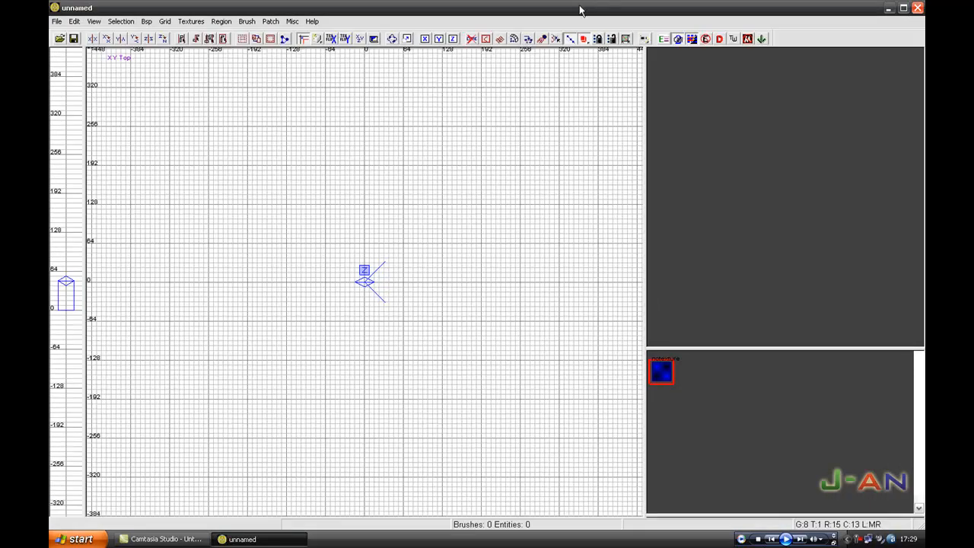
scroll("down", 3)
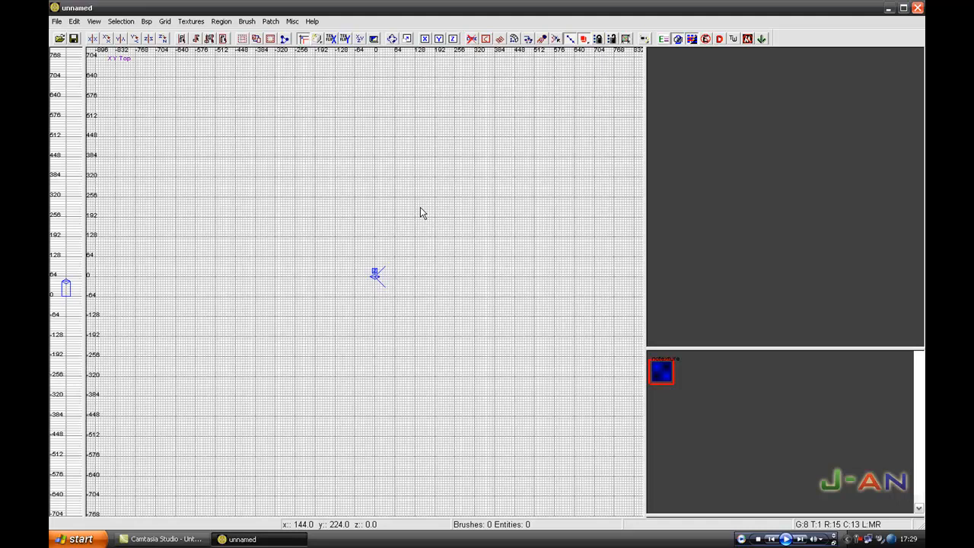
left_click(56, 20)
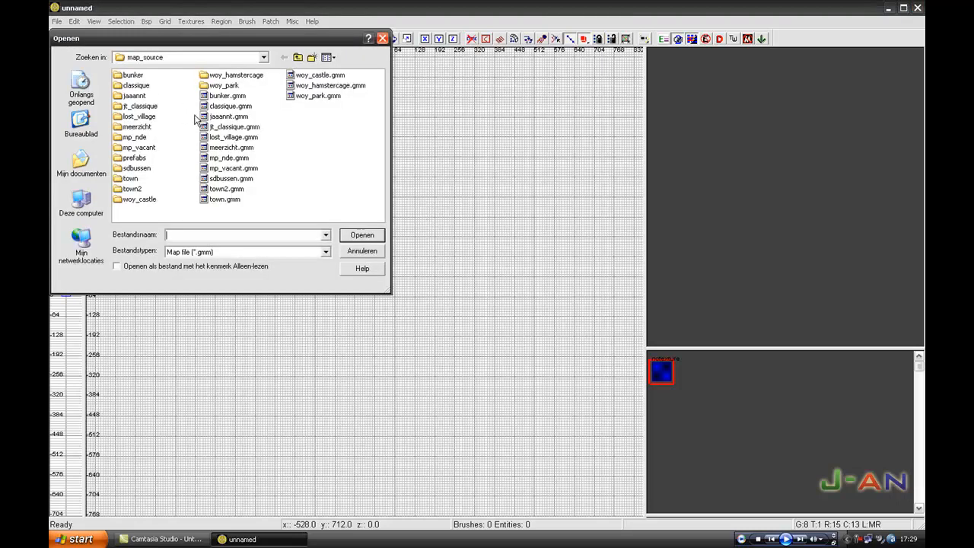
Select town2.gmm in the map_source folder and load it.
left_click(226, 189)
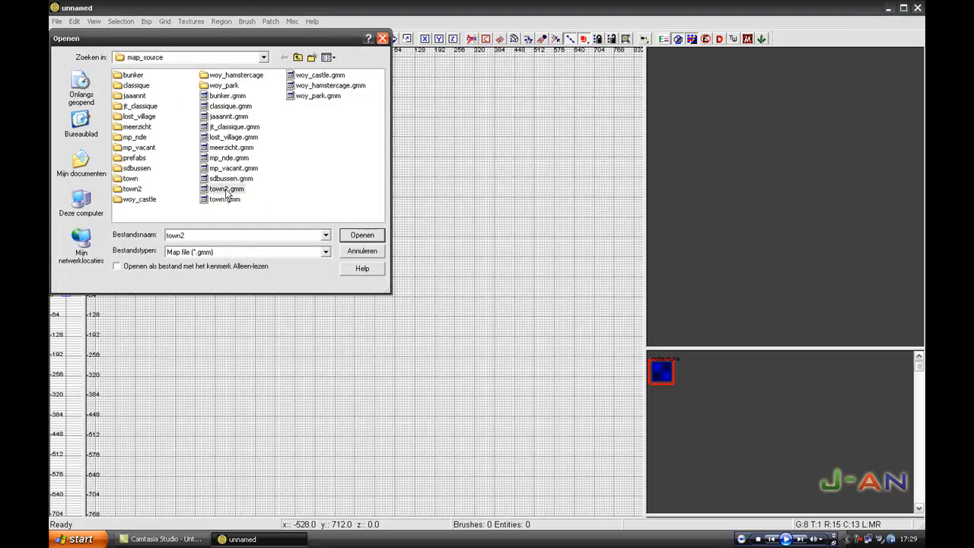
left_click(362, 235)
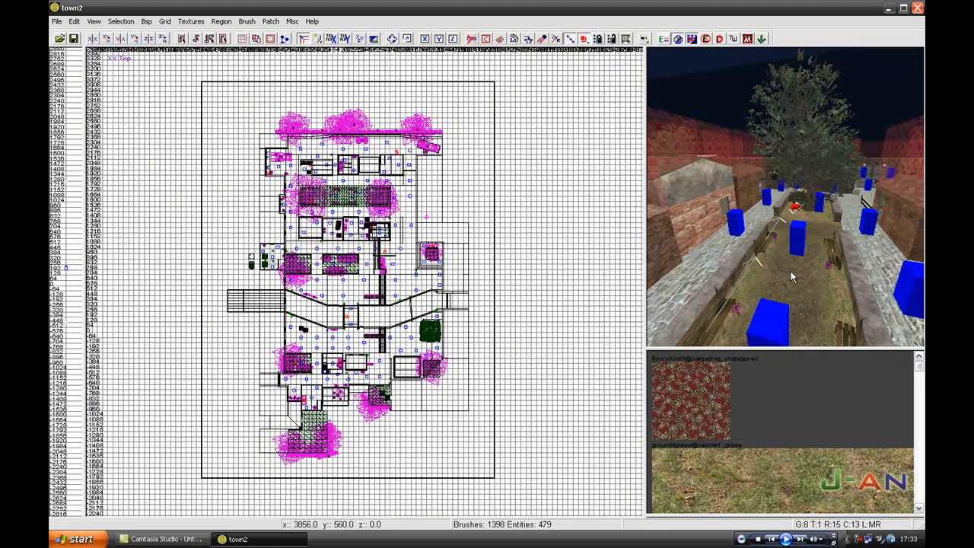
Release mouse look after touring the walled garden area of town2 in 3D.
right_click(799, 182)
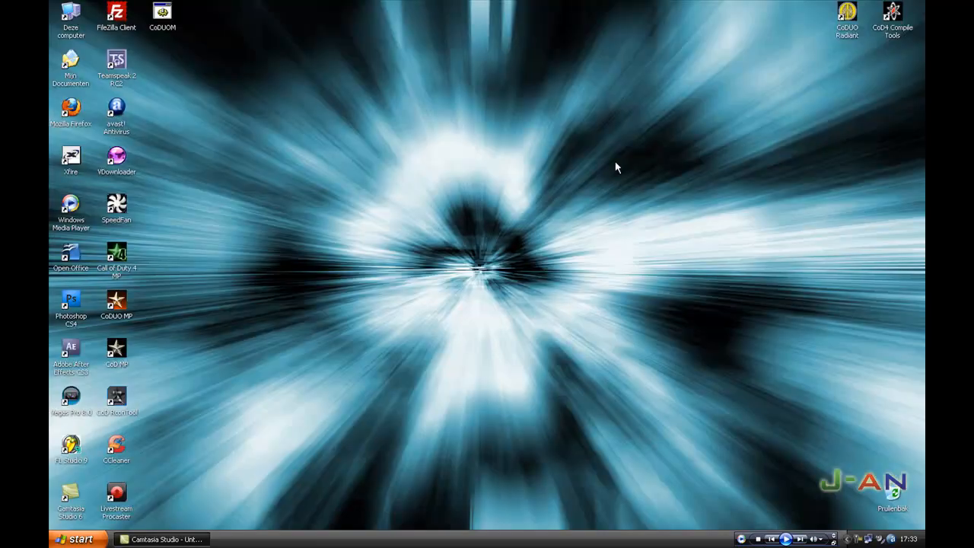
mouse_move(369, 363)
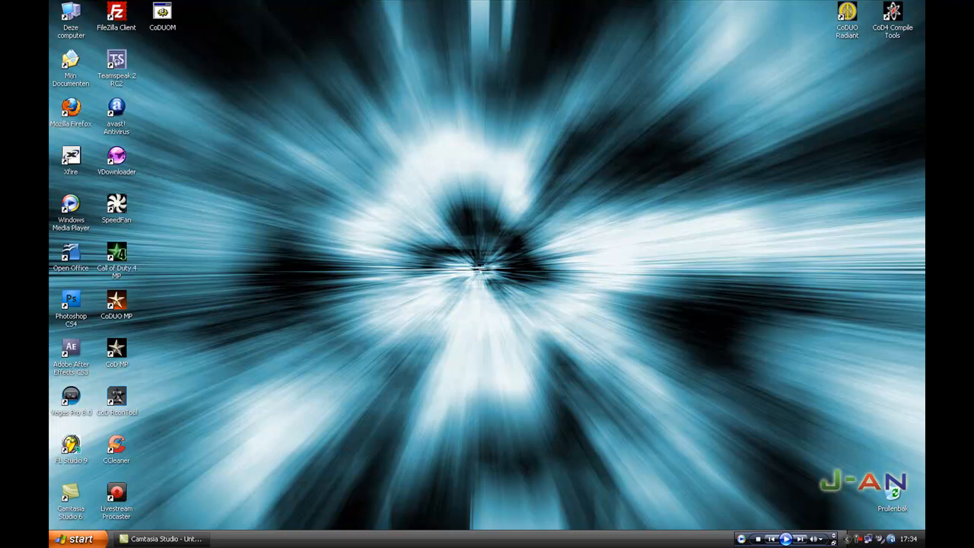
mouse_move(748, 357)
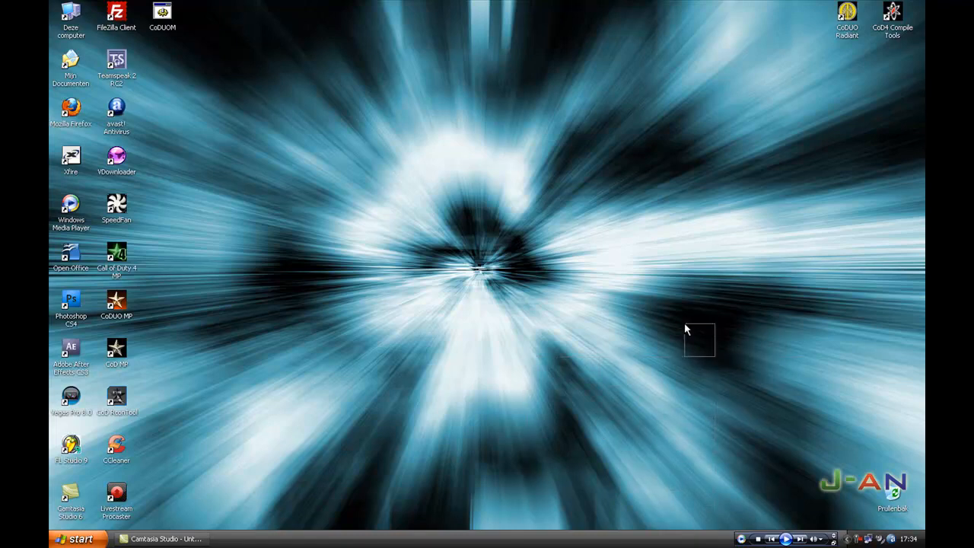
mouse_move(758, 407)
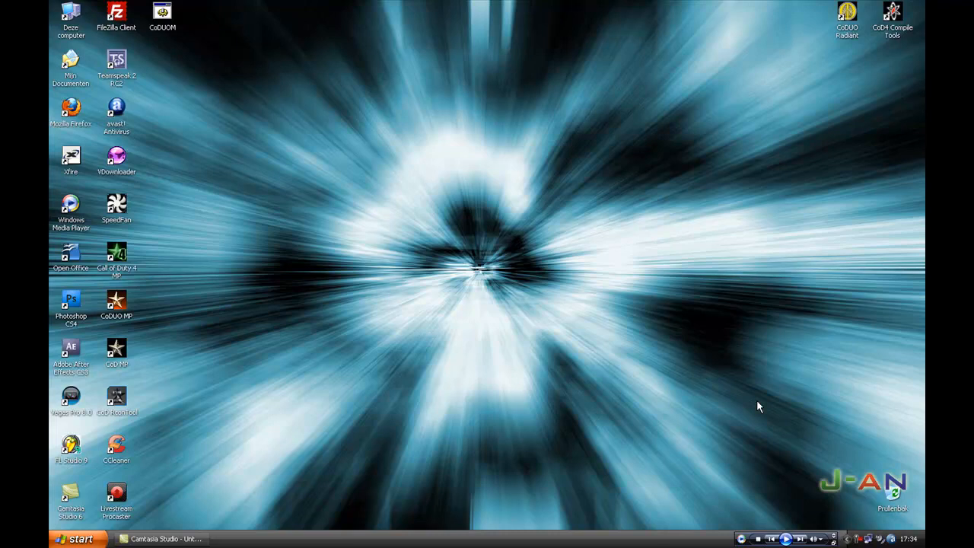
mouse_move(858, 540)
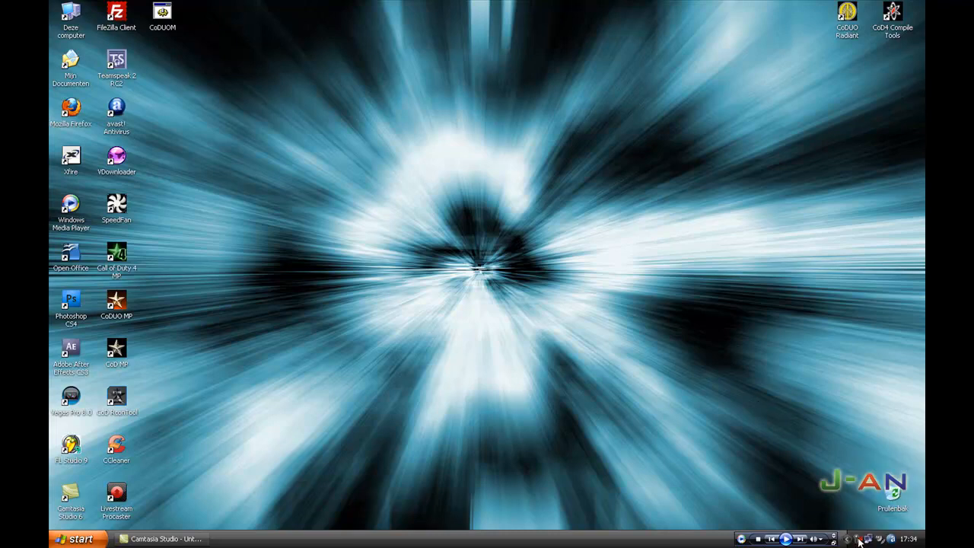